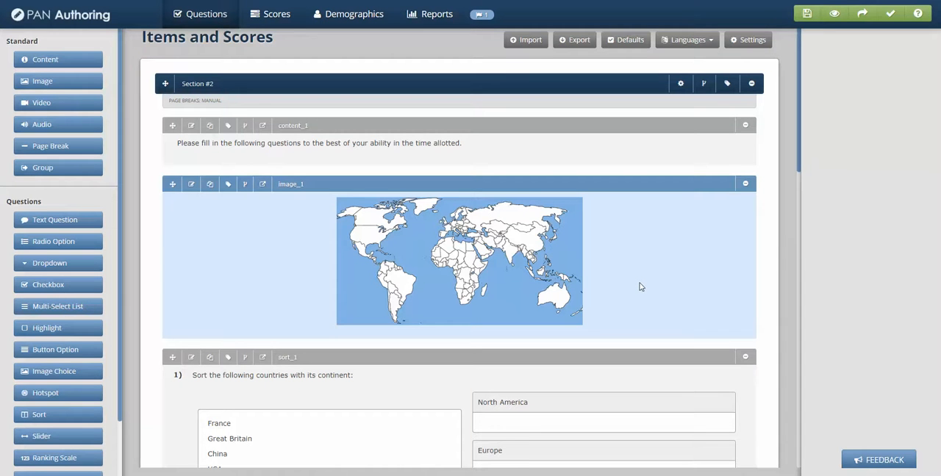
{"action": "mouse_move", "coordinate": [360, 174]}
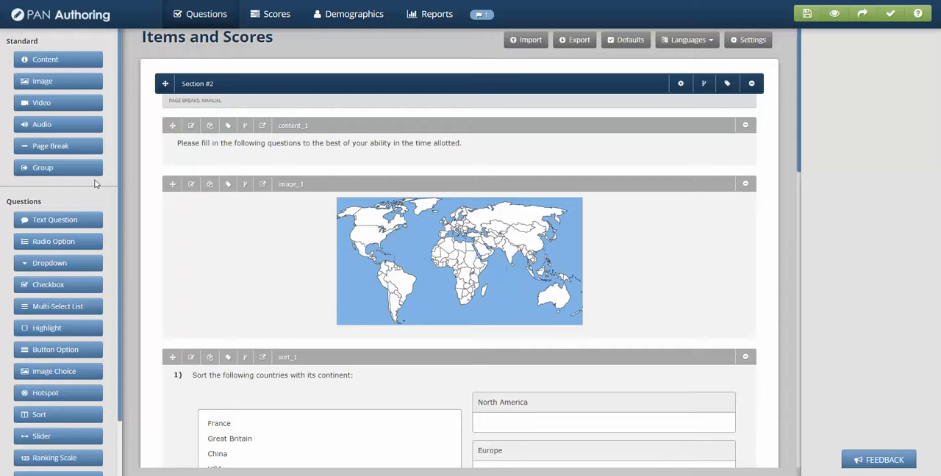
{"action": "mouse_move", "coordinate": [98, 183]}
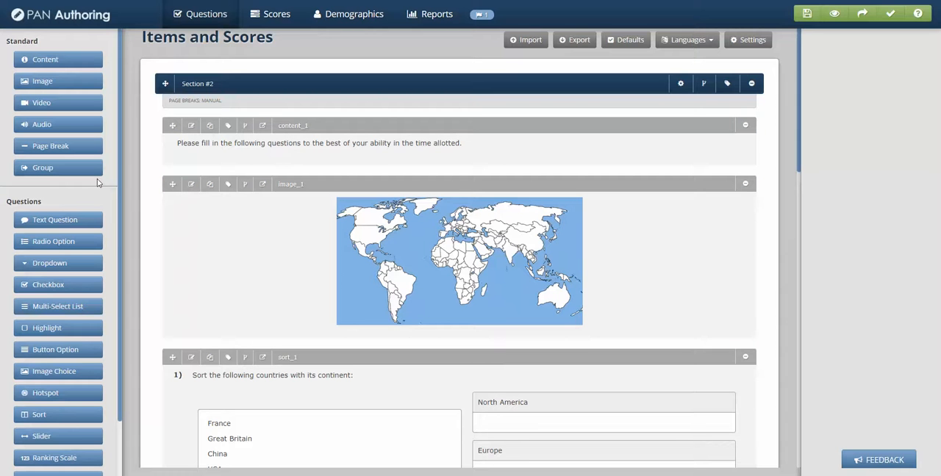
{"action": "mouse_move", "coordinate": [68, 167]}
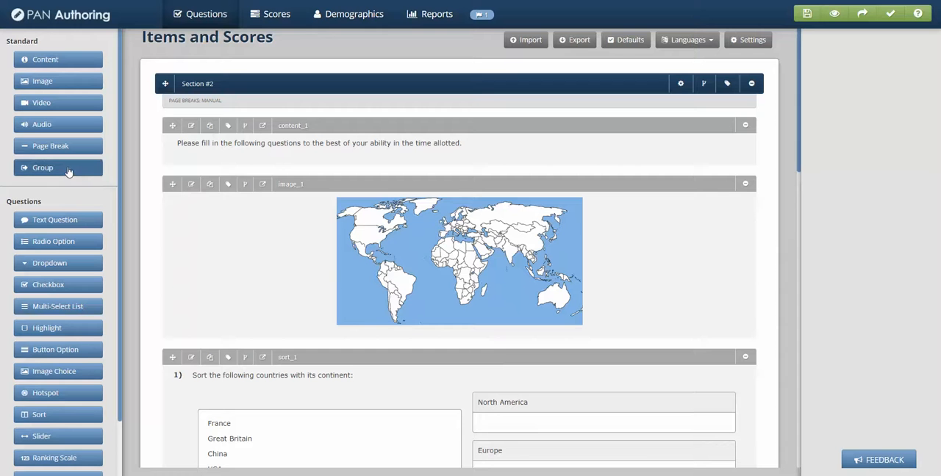
{"action": "scroll", "scroll_direction": "down", "scroll_amount": 3}
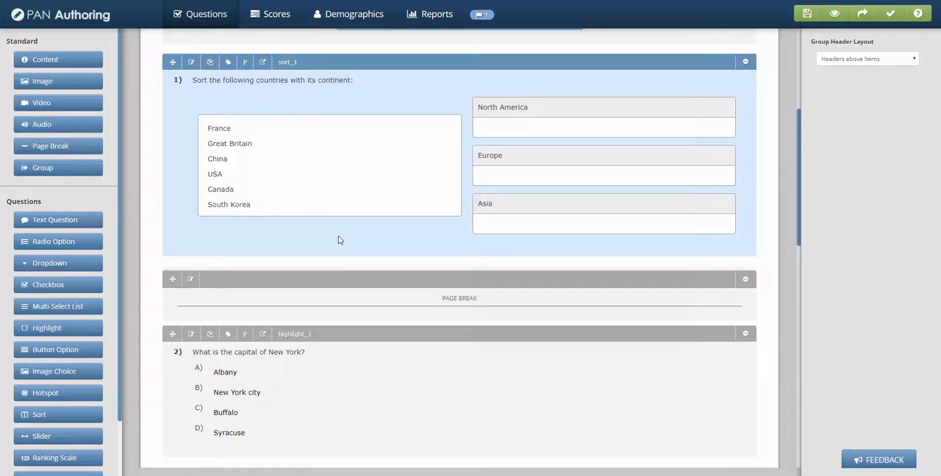
{"action": "scroll", "scroll_direction": "down", "scroll_amount": 3}
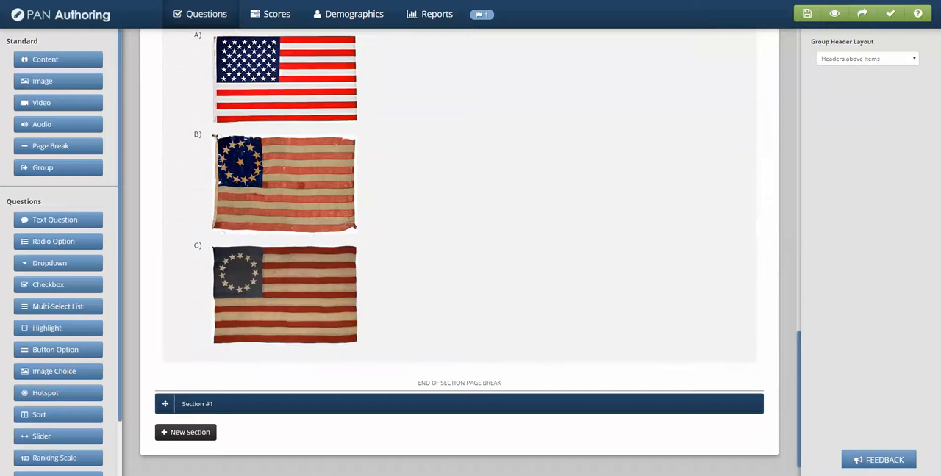
{"action": "scroll", "scroll_direction": "down", "scroll_amount": 3}
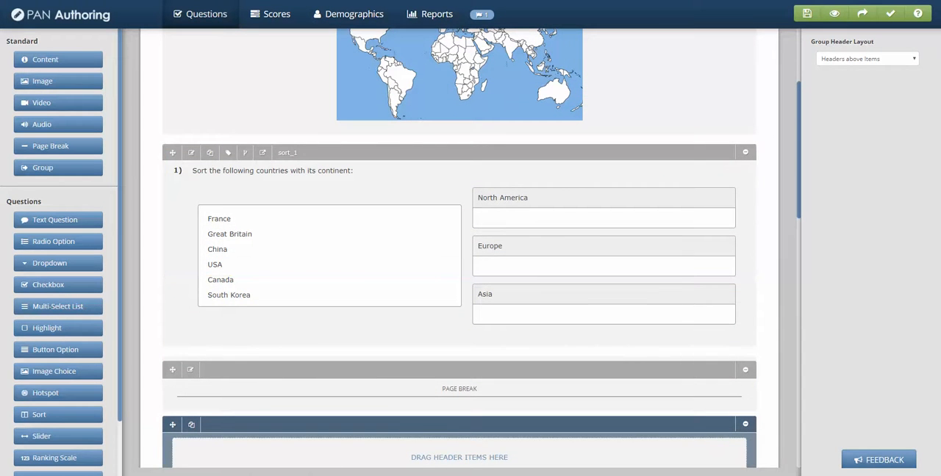
{"action": "scroll", "scroll_direction": "down", "scroll_amount": 3}
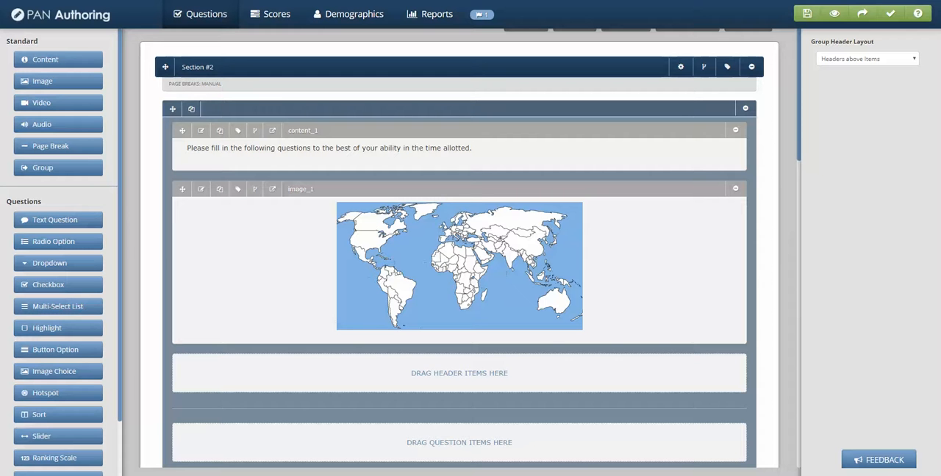
{"action": "scroll", "scroll_direction": "down", "scroll_amount": 3}
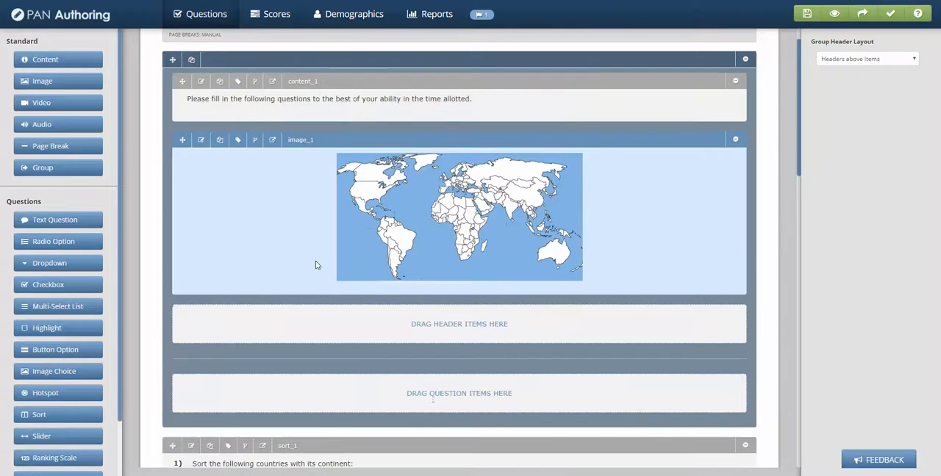
{"action": "scroll", "scroll_direction": "down", "scroll_amount": 3}
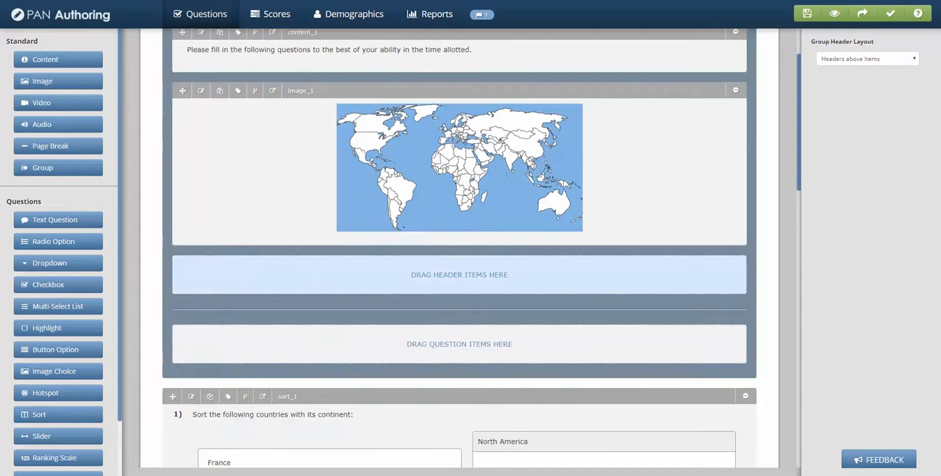
{"action": "scroll", "scroll_direction": "down", "scroll_amount": 3}
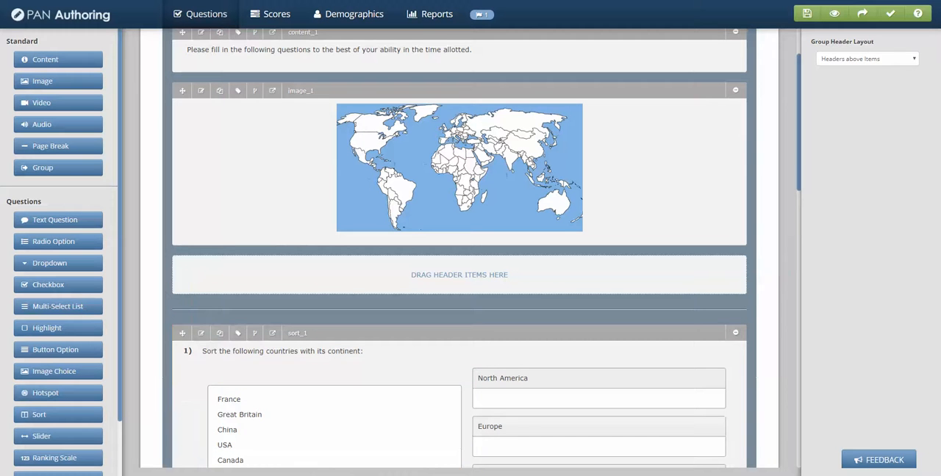